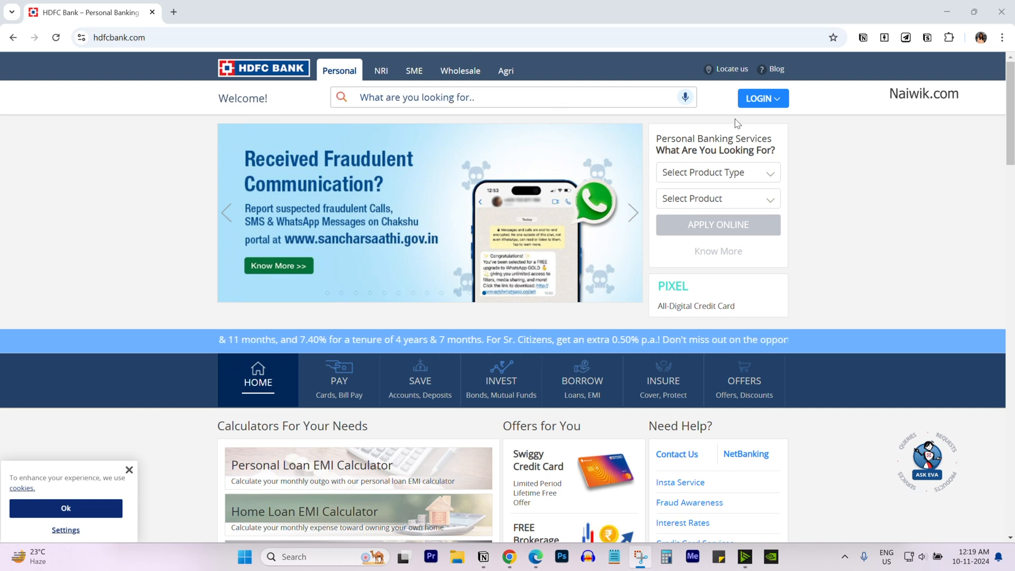
Step: Open the HDFC Bank login menu listing NetBanking, Credit Card and Loans portals
click(762, 98)
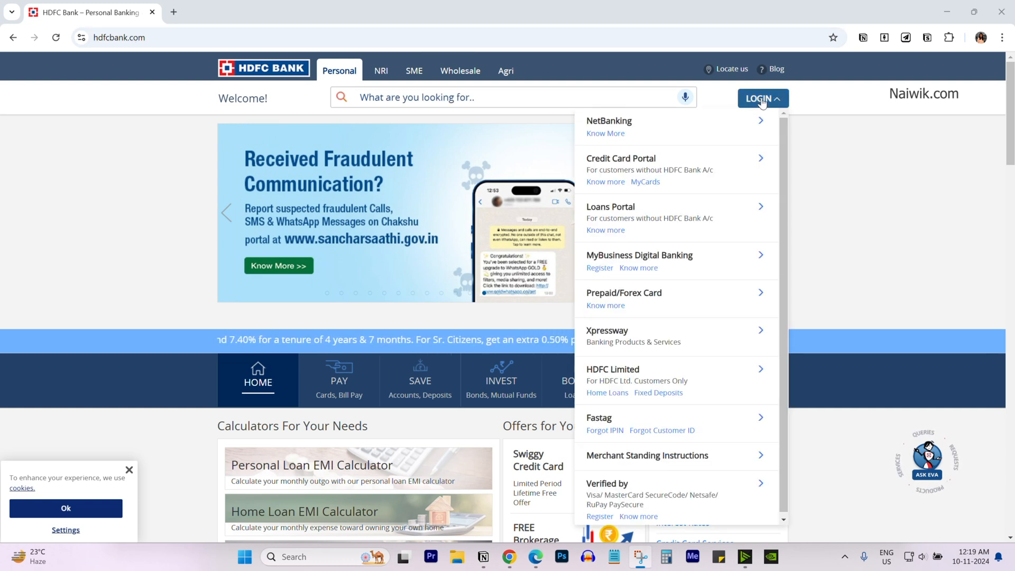
Step: Choose NetBanking to reach the online banking login page
click(608, 121)
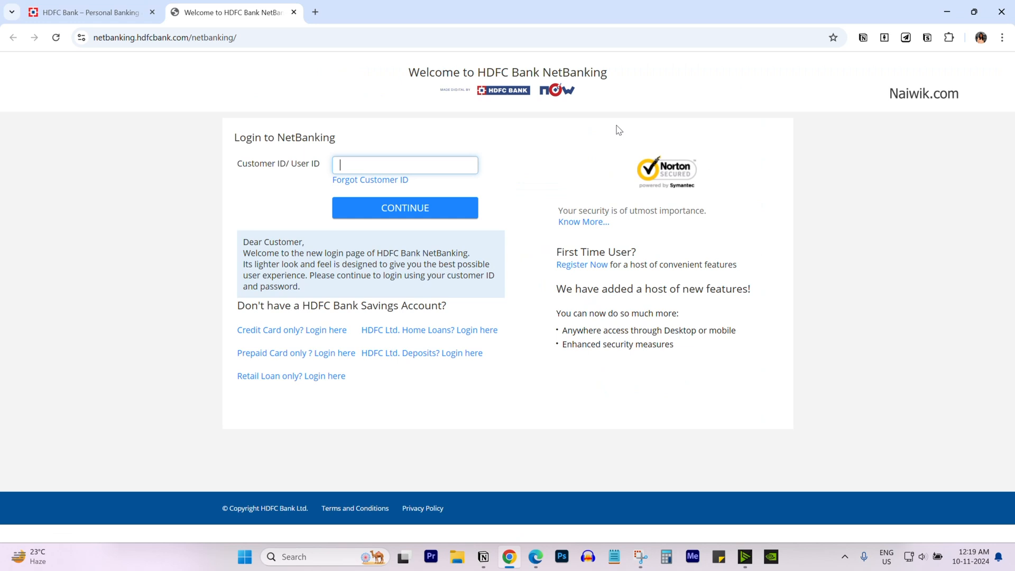
mouse_move(457, 159)
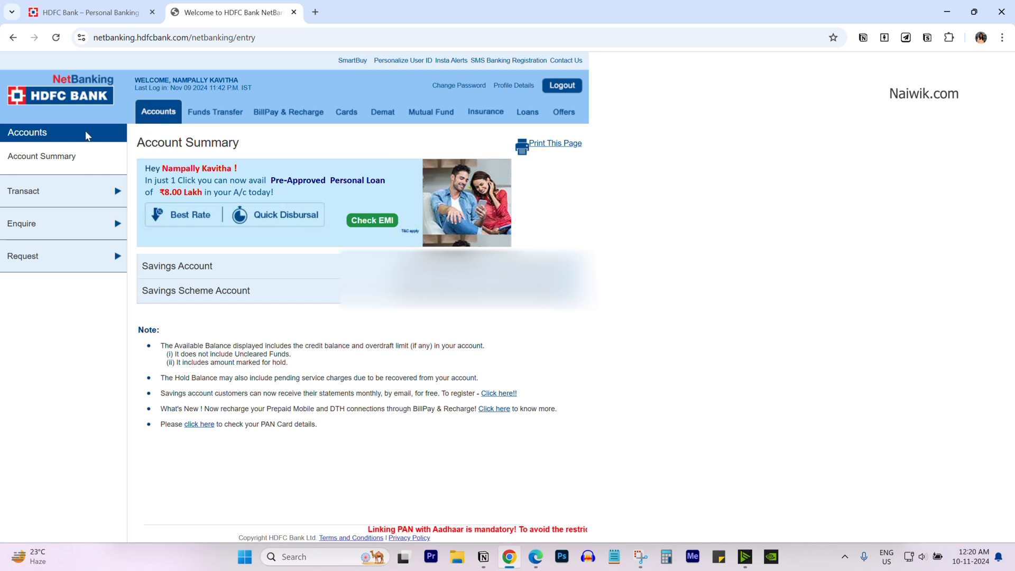
mouse_move(122, 260)
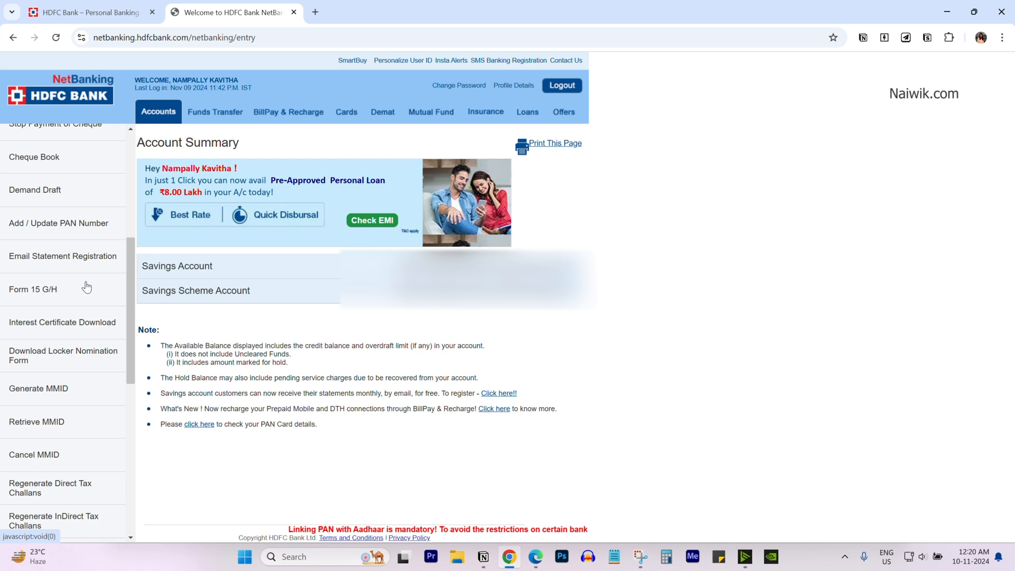
Step: Scroll the service requests list down to View / Update Nomination Details
scroll(down, 3)
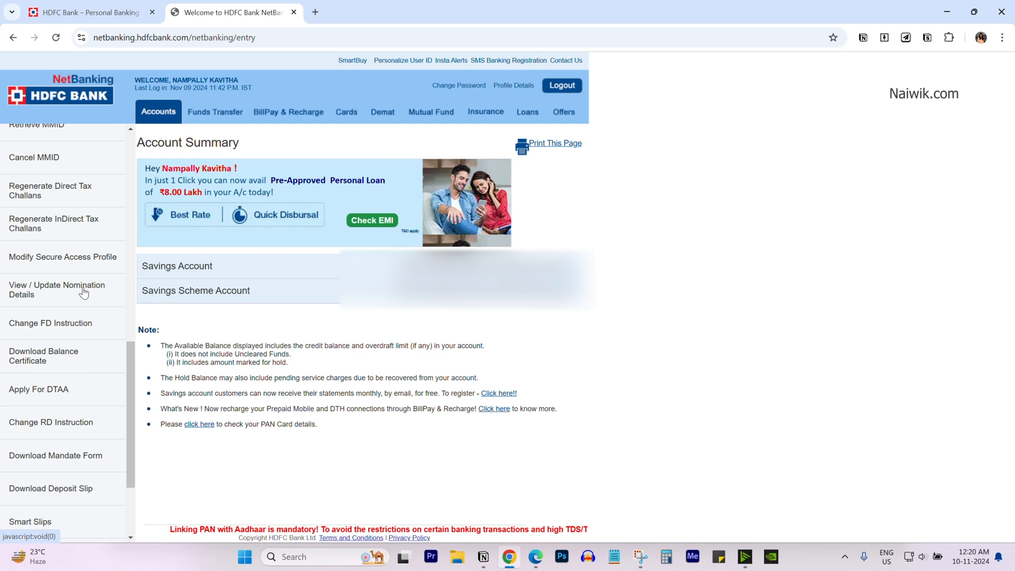
Step: View nomination details for Savings Accounts & Current Accounts
click(56, 289)
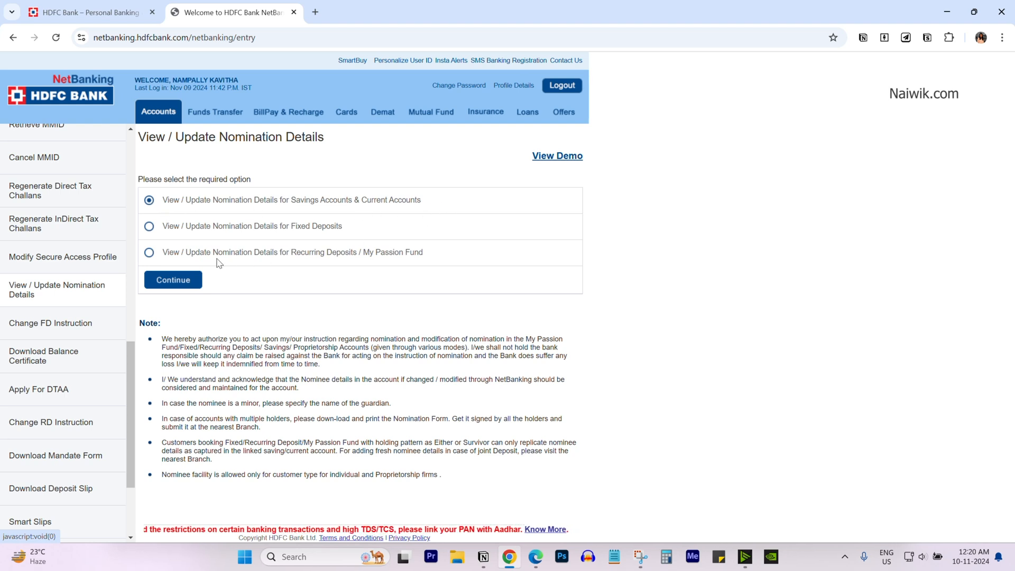
mouse_move(340, 243)
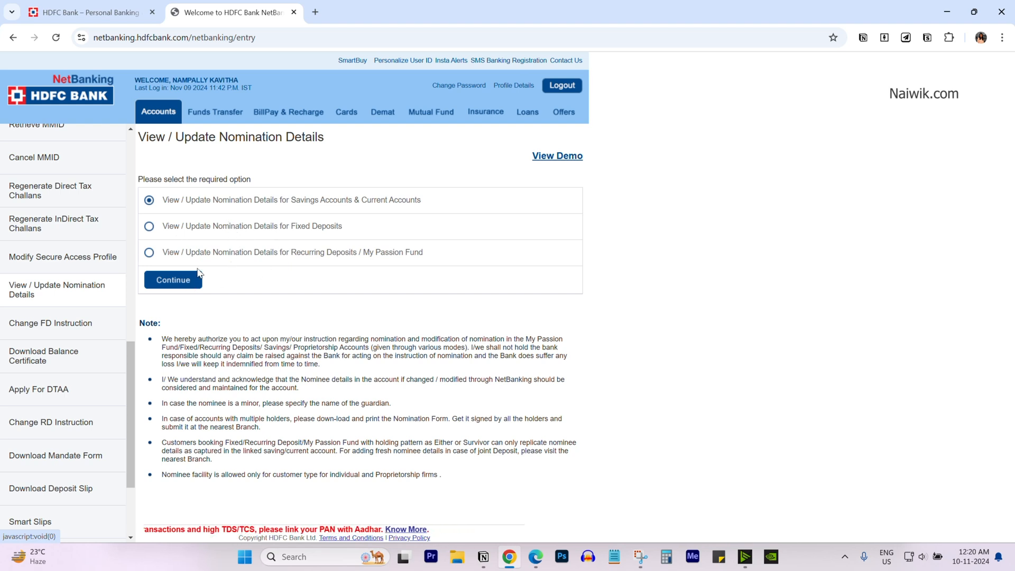
click(172, 280)
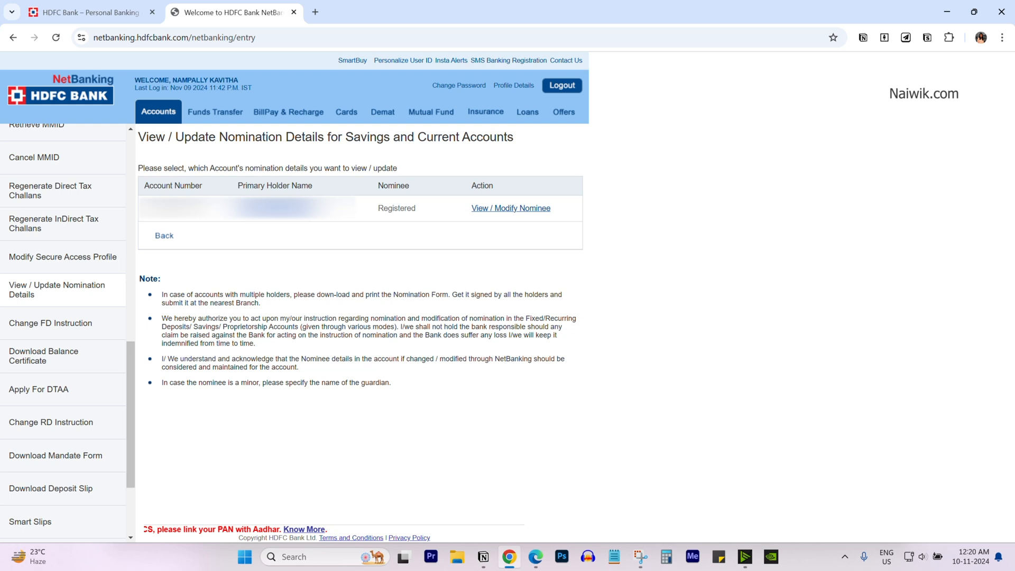
Step: View the account's registered nominee name, date of birth, relationship and address
double_click(396, 207)
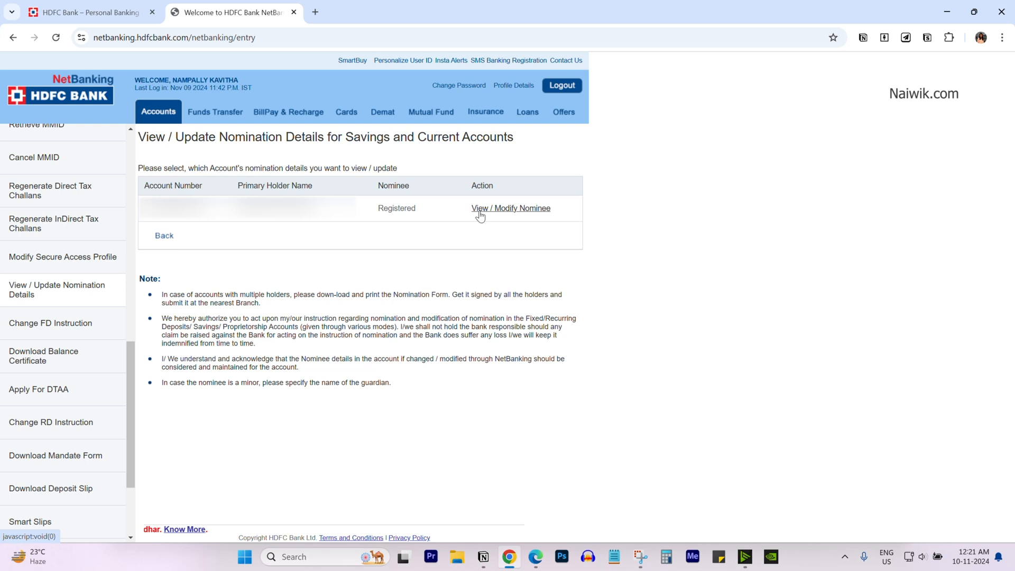
click(510, 207)
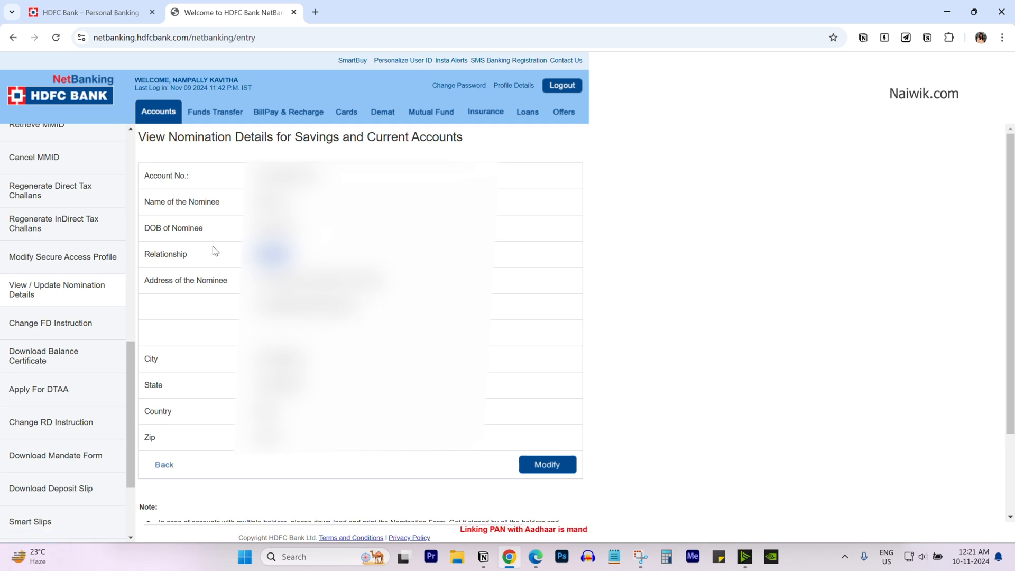
Step: Modify the savings account's nominee fields and continue to verification
click(547, 464)
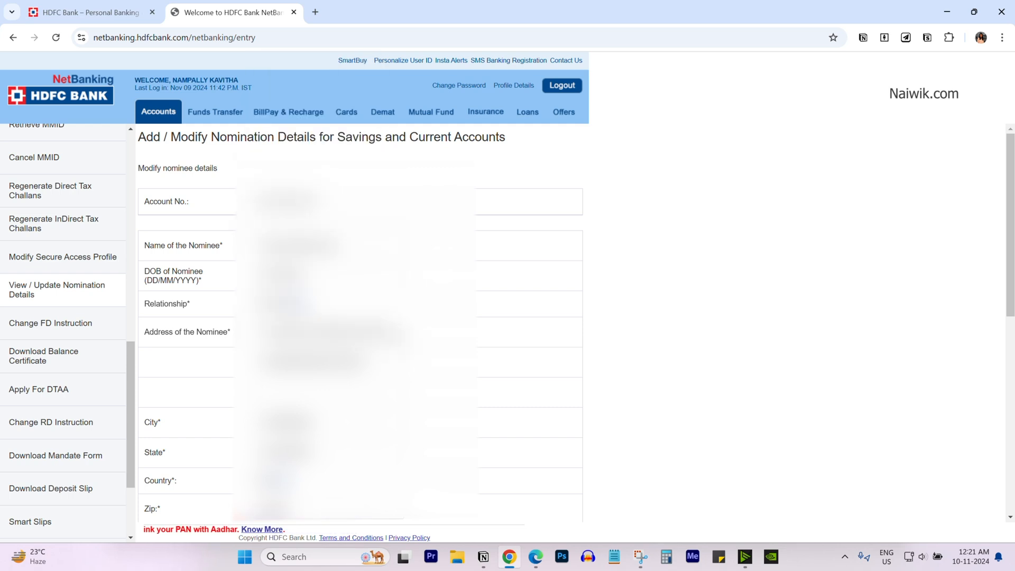
mouse_move(118, 349)
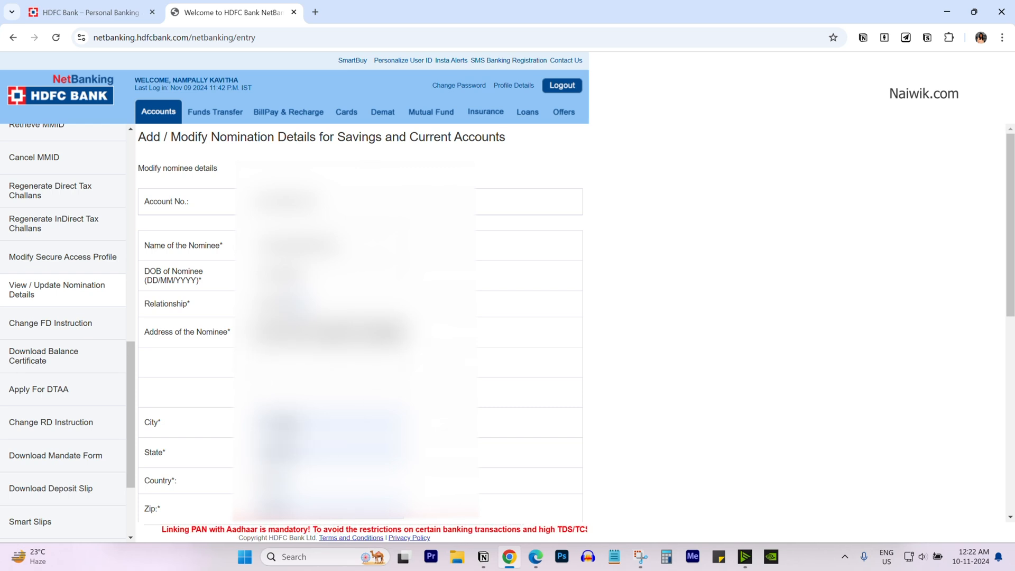
scroll(down, 3)
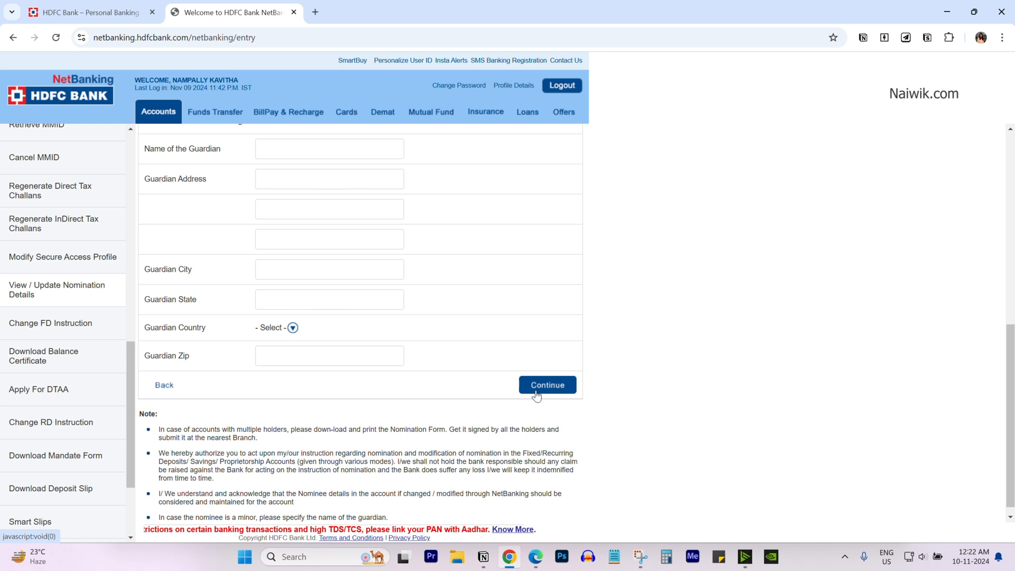
click(546, 385)
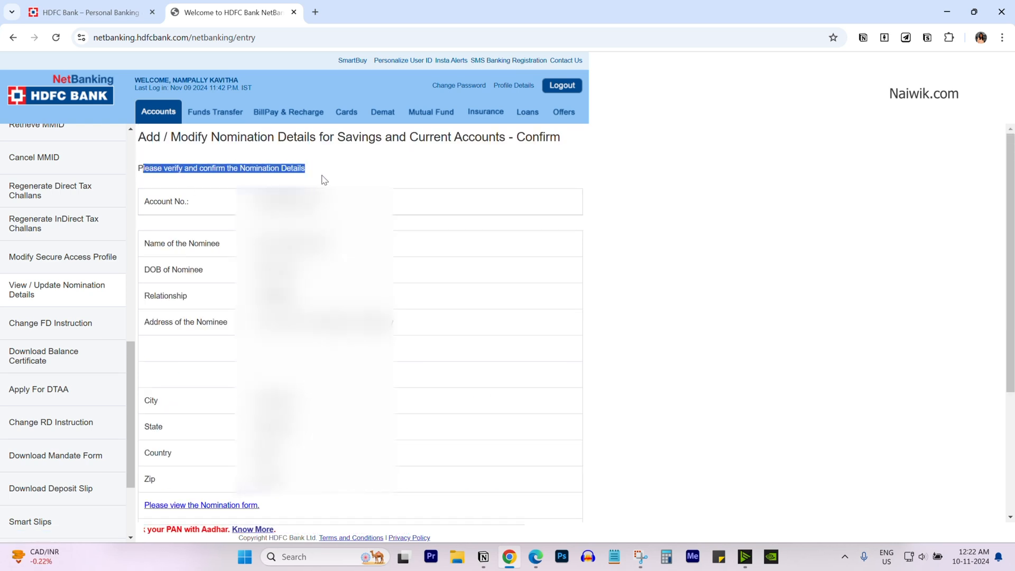
Step: Accept the terms and confirm the updated savings account nominee details
scroll(down, 3)
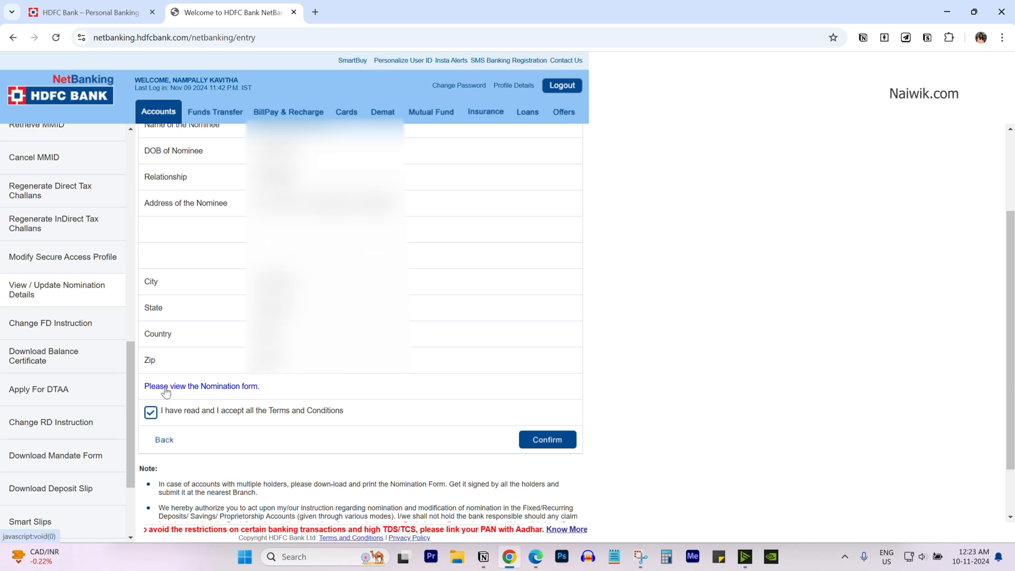
scroll(up, 3)
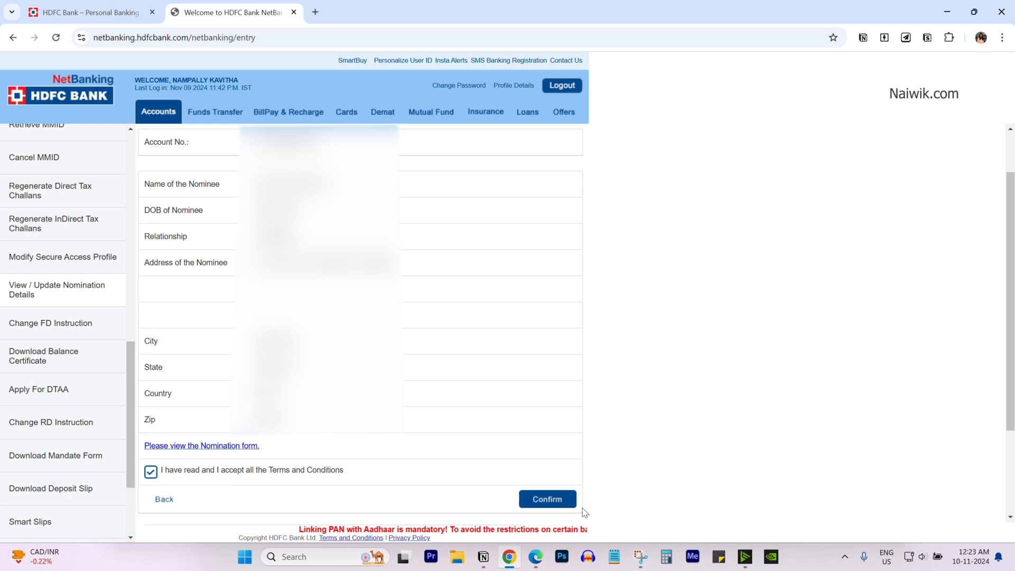
click(545, 498)
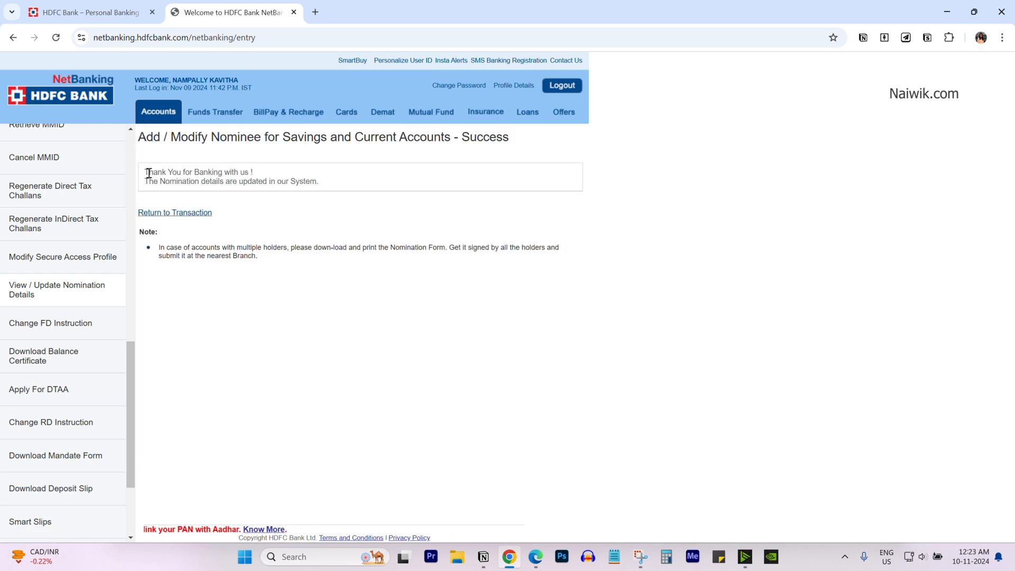